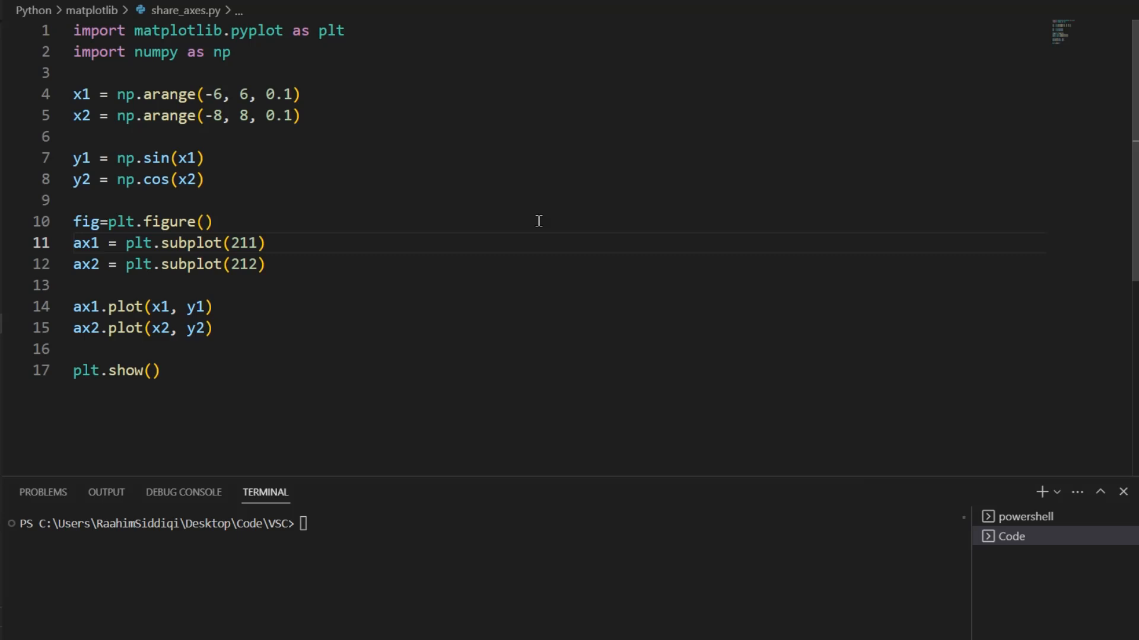
mouse_move(209, 383)
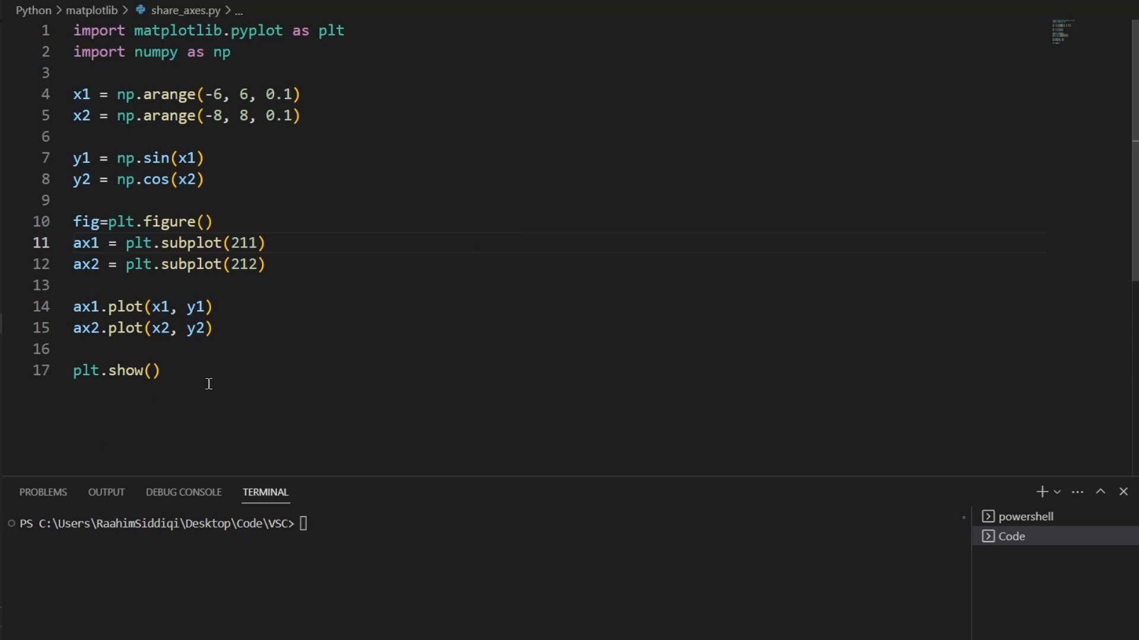
Run share_axes.py from the editor to launch the sine and cosine subplot script.
click(280, 306)
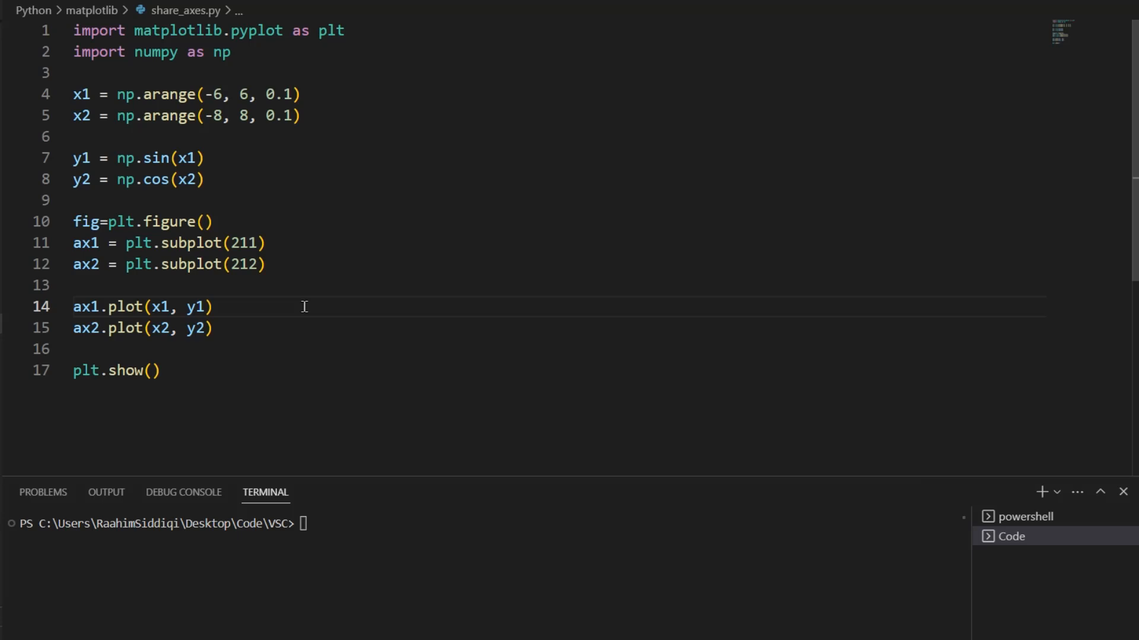
mouse_move(278, 291)
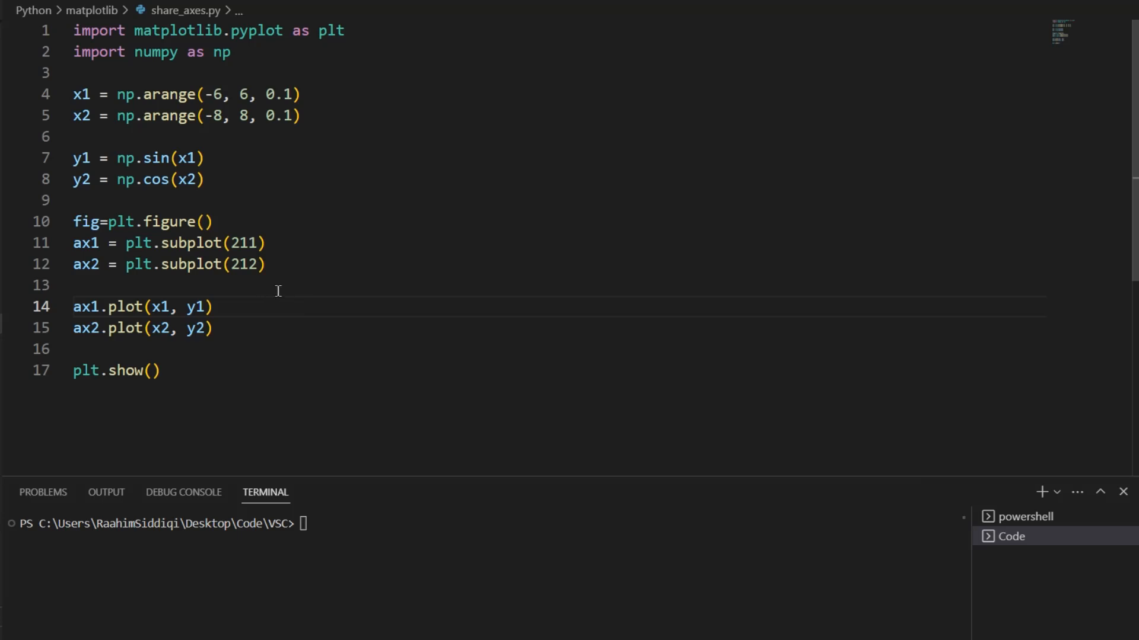
click(1041, 492)
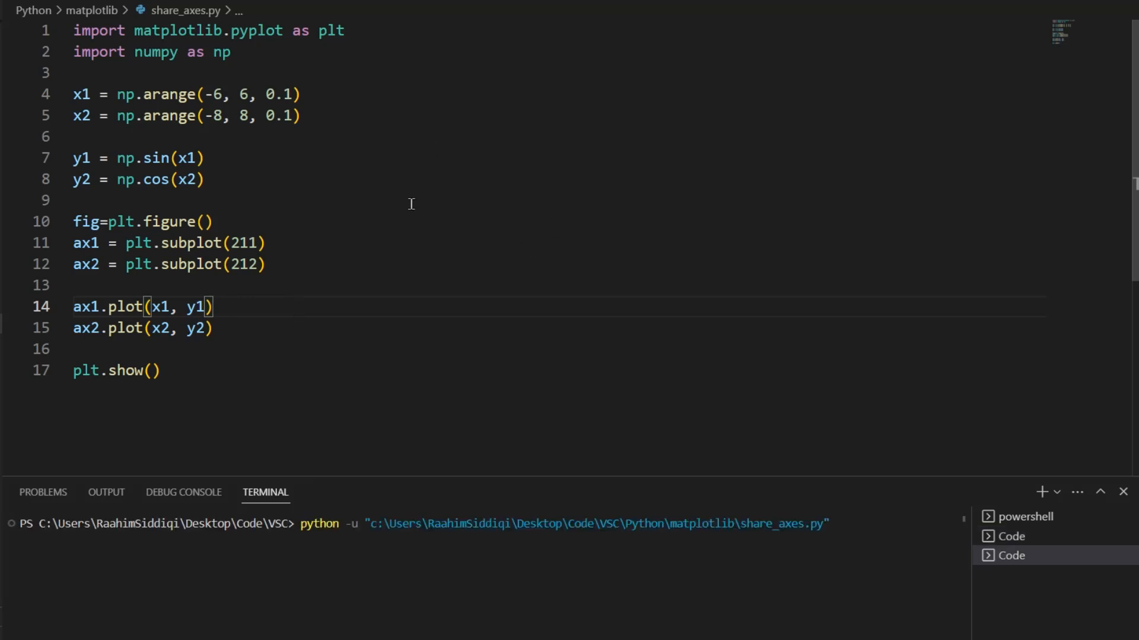
Run the script to see the sine and cosine subplots with unshared x-axes.
key(F5)
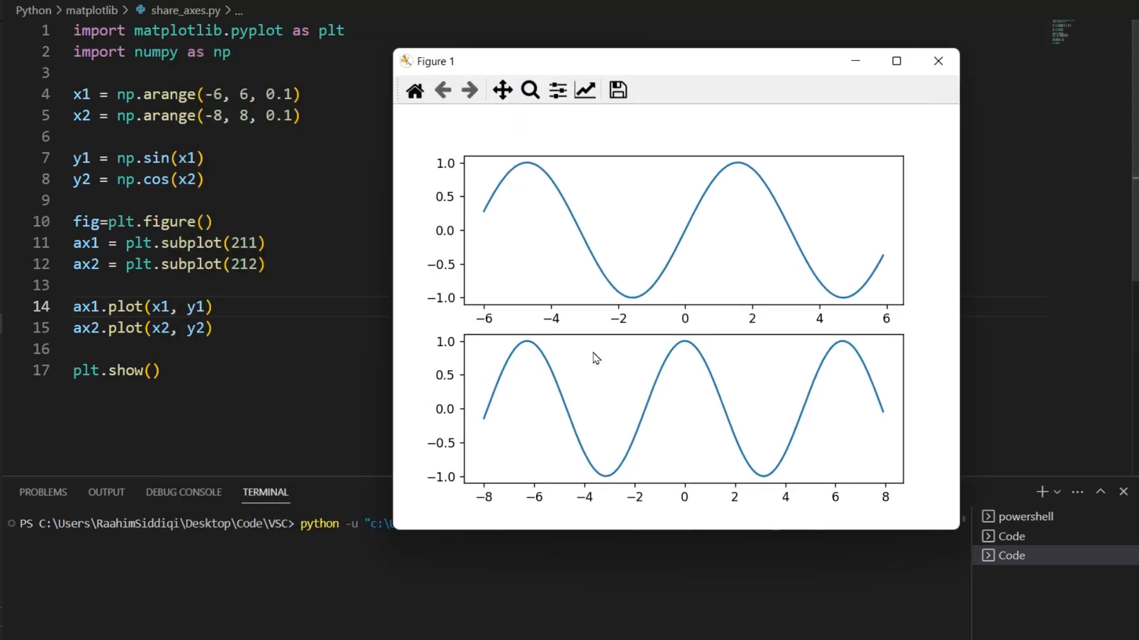
mouse_move(548, 205)
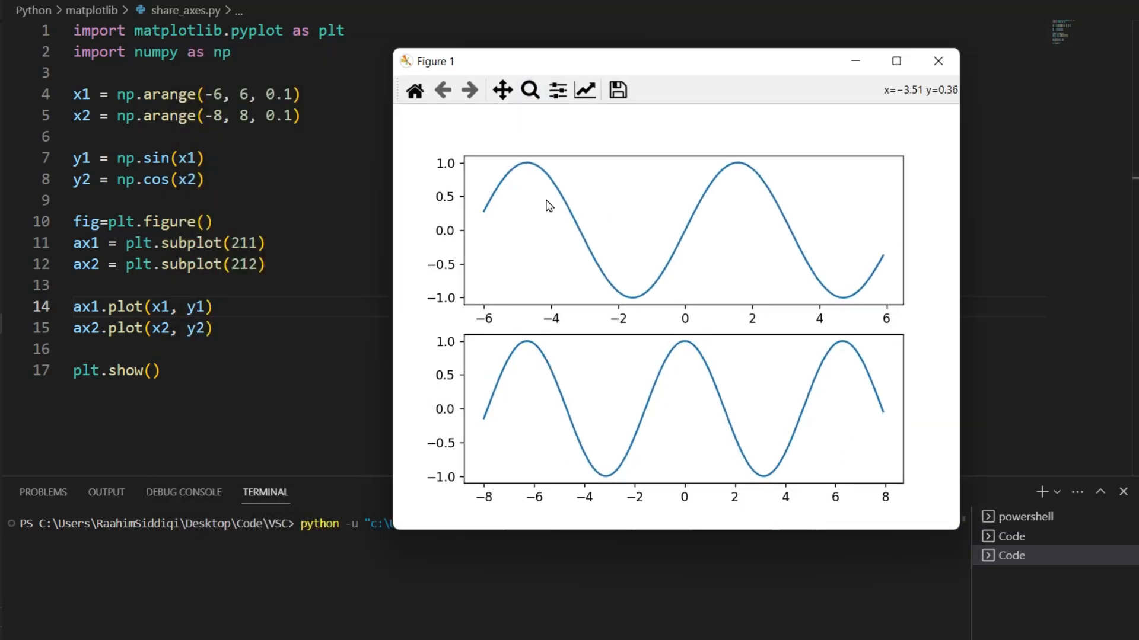
mouse_move(596, 246)
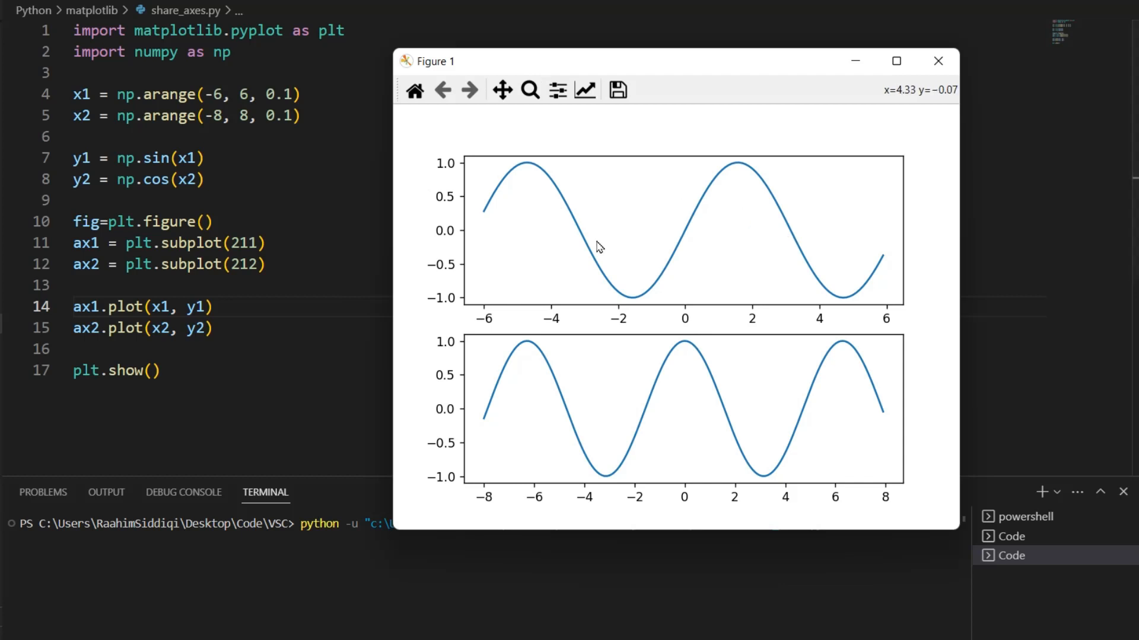
mouse_move(710, 382)
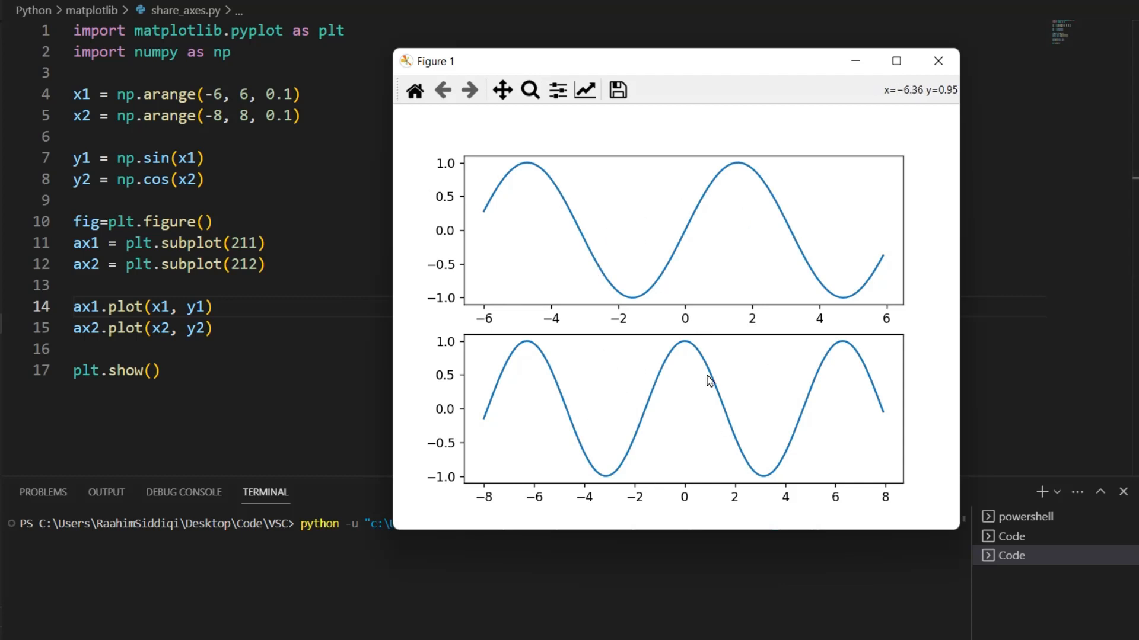
mouse_move(481, 211)
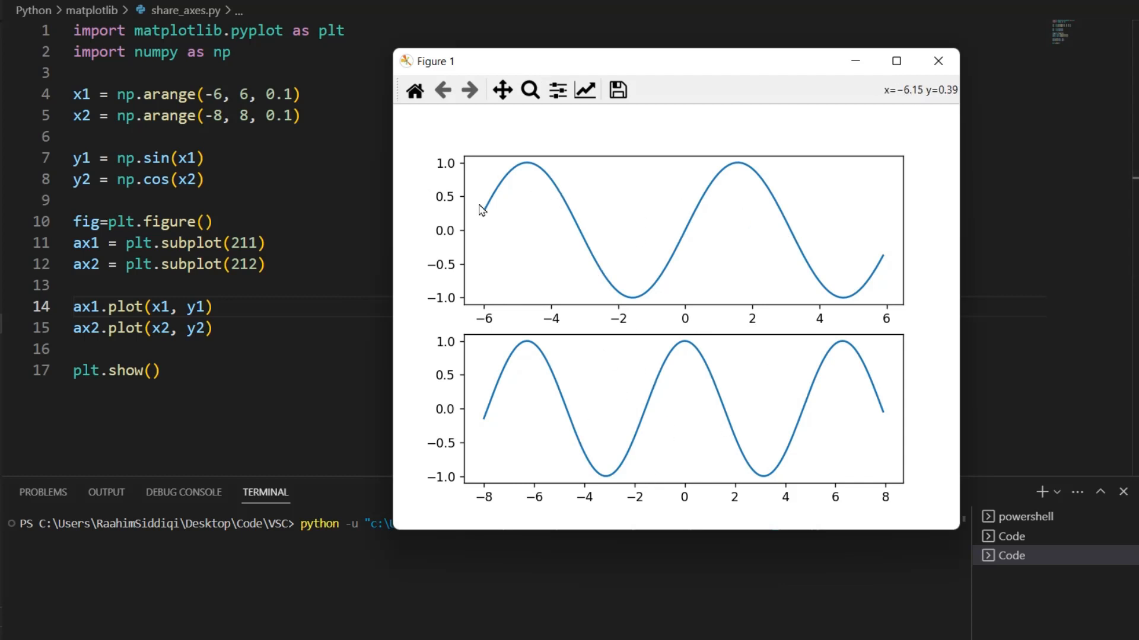
mouse_move(551, 342)
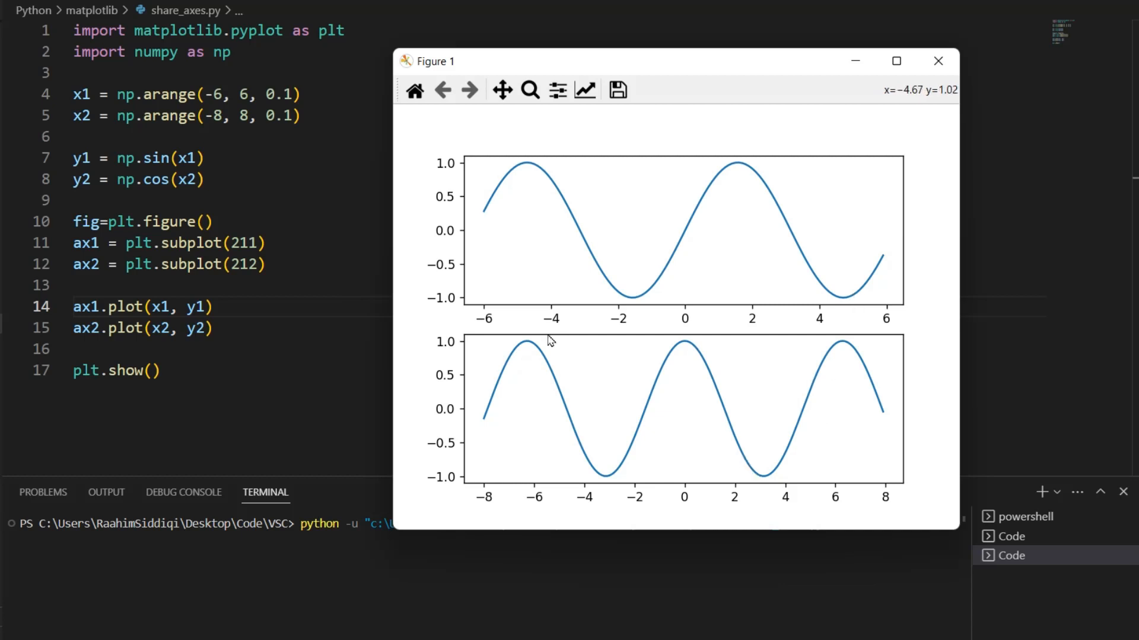
mouse_move(469, 325)
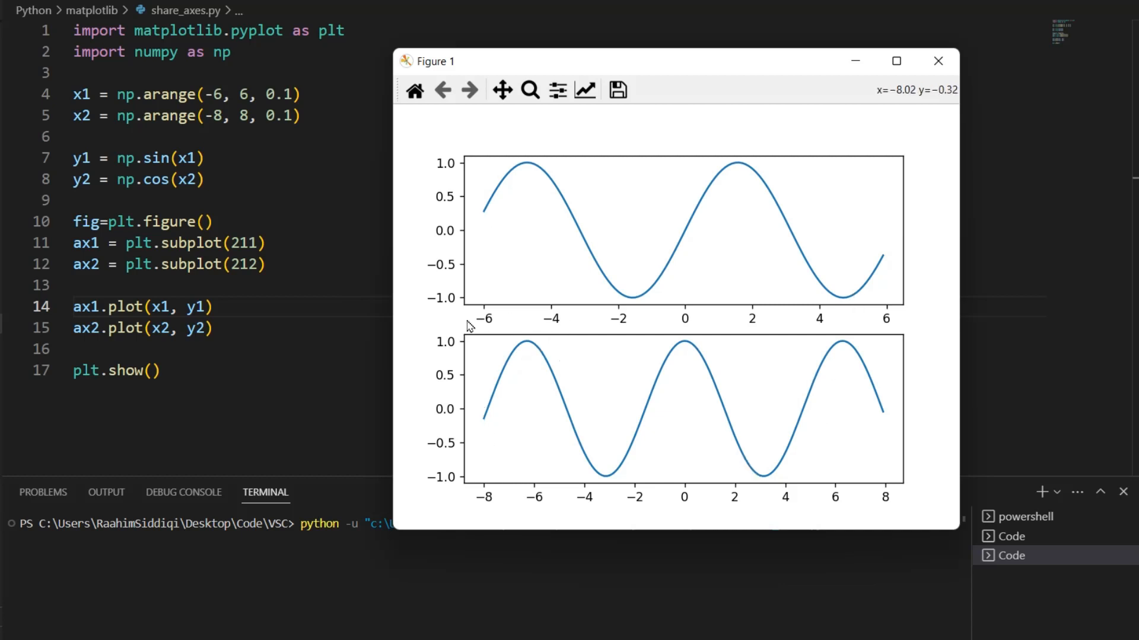
mouse_move(716, 171)
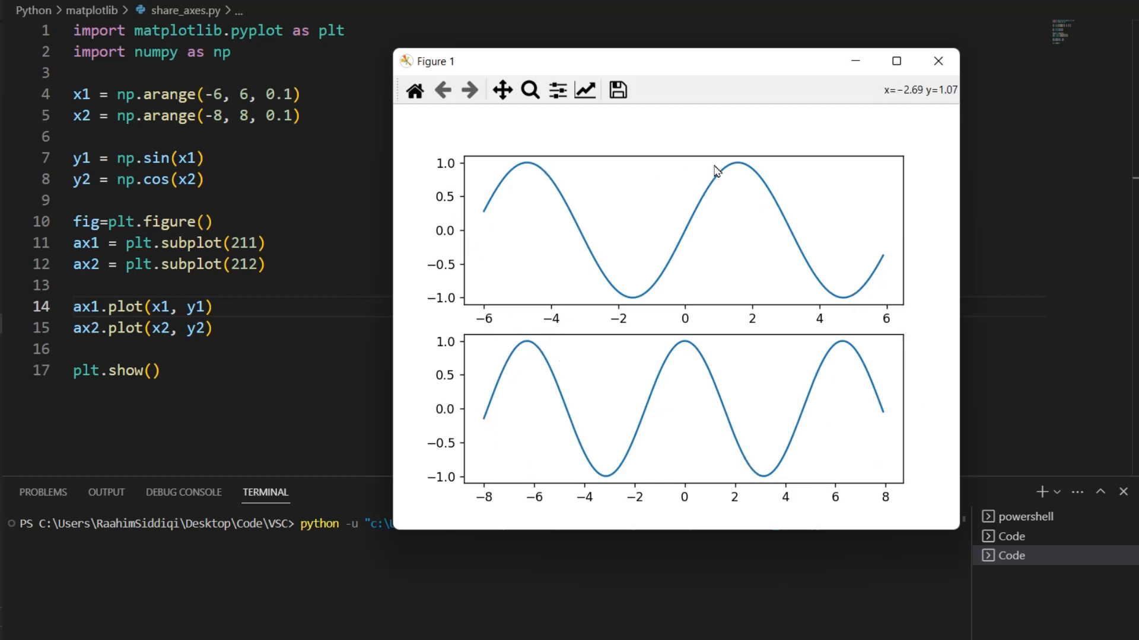
mouse_move(692, 340)
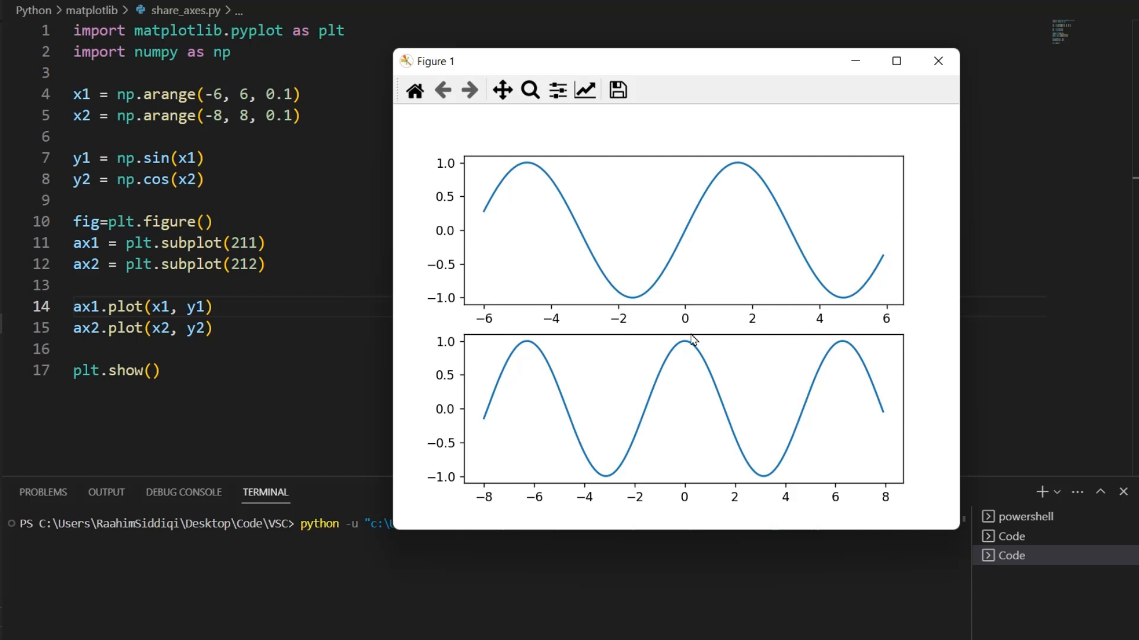
mouse_move(450, 348)
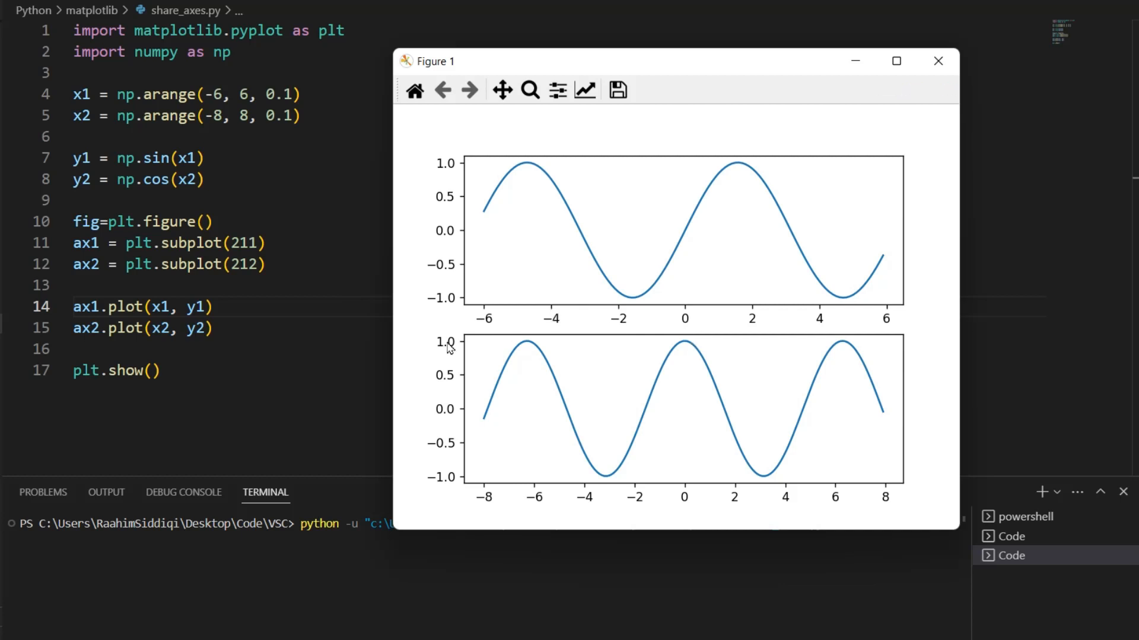
mouse_move(520, 348)
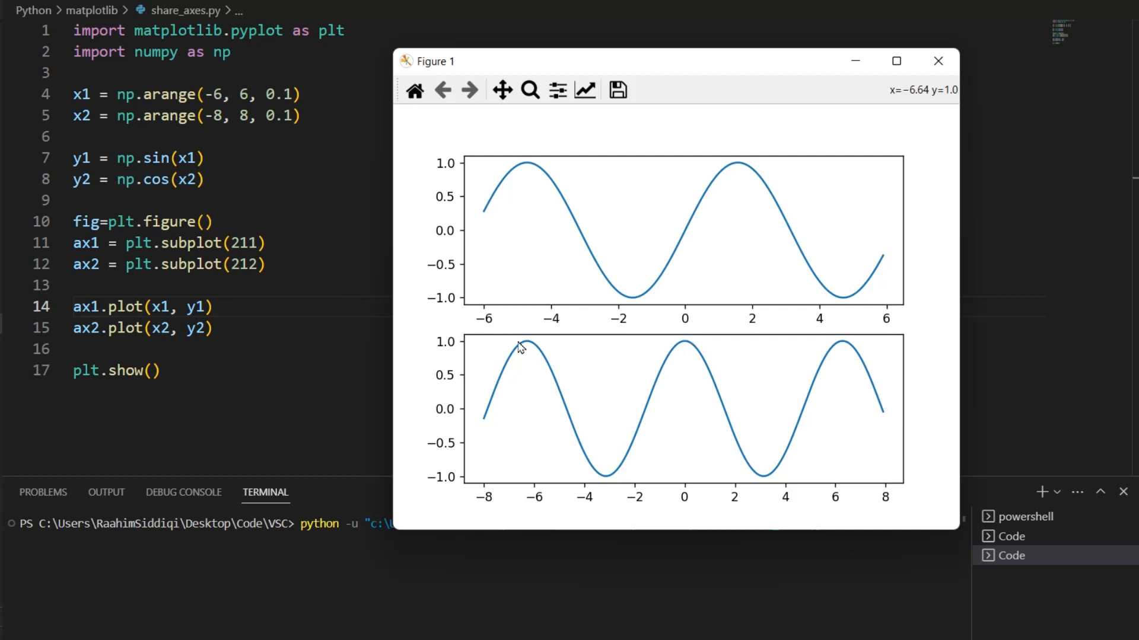
mouse_move(462, 313)
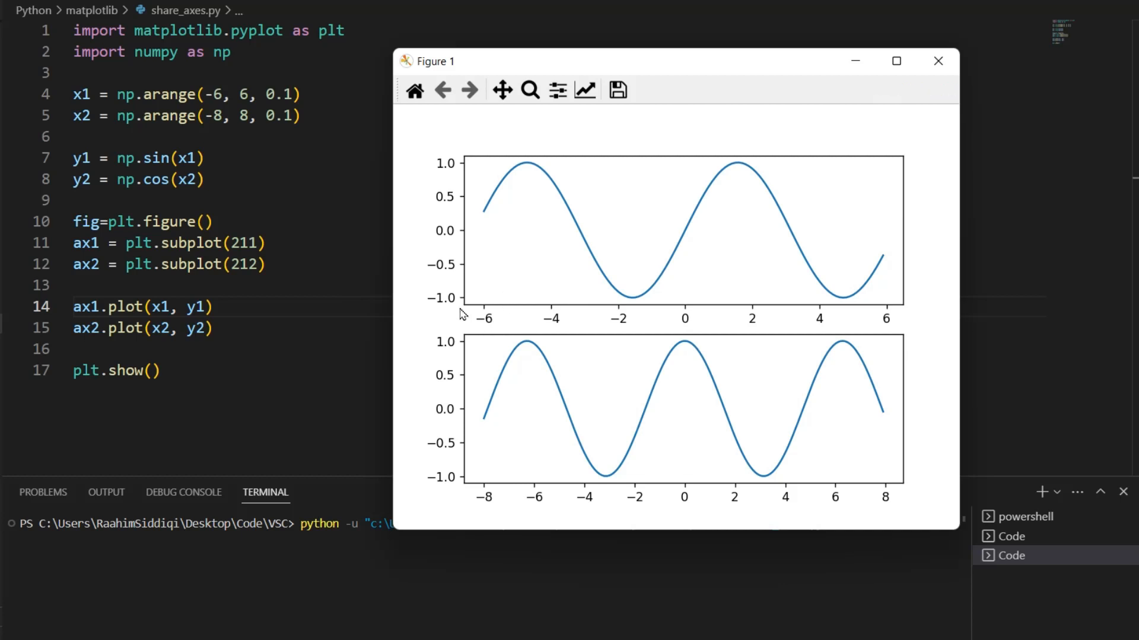
mouse_move(894, 329)
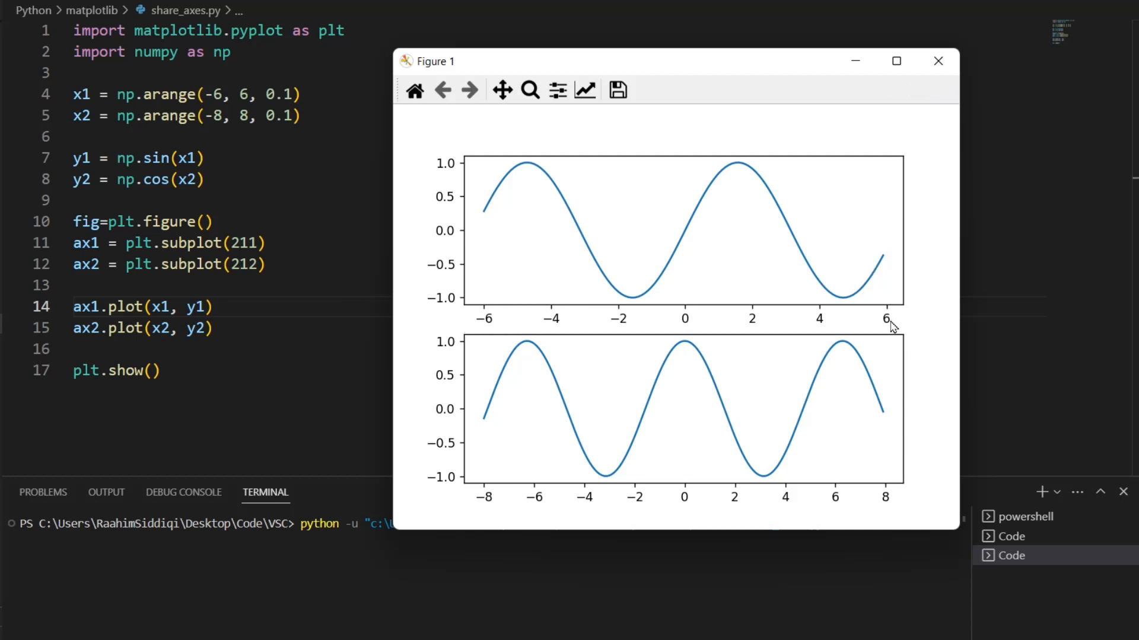
mouse_move(773, 367)
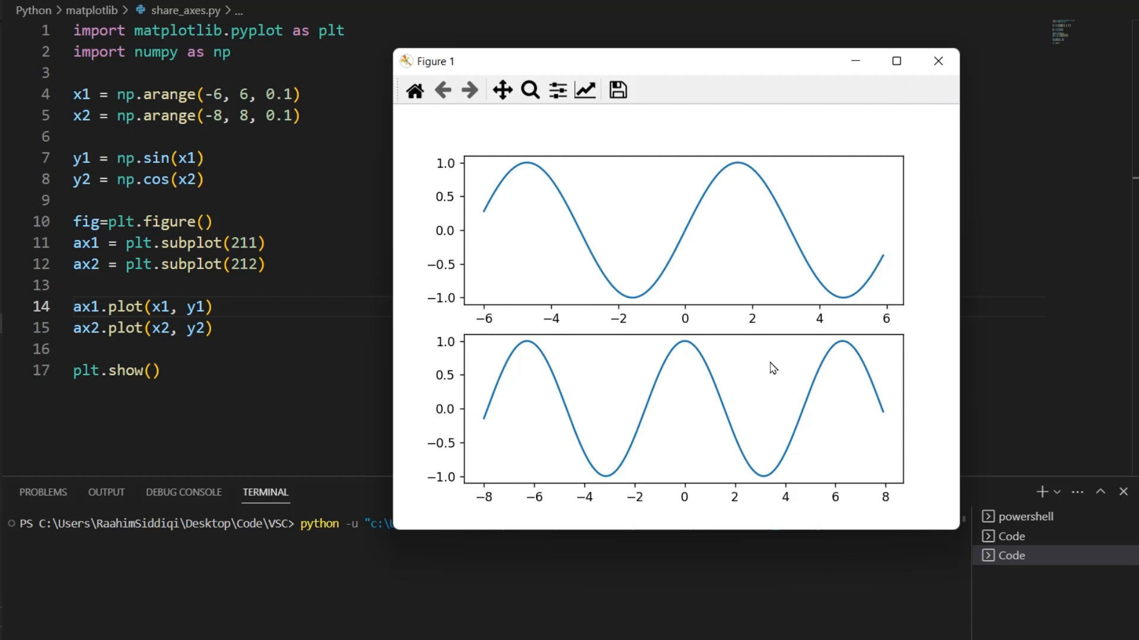
mouse_move(499, 512)
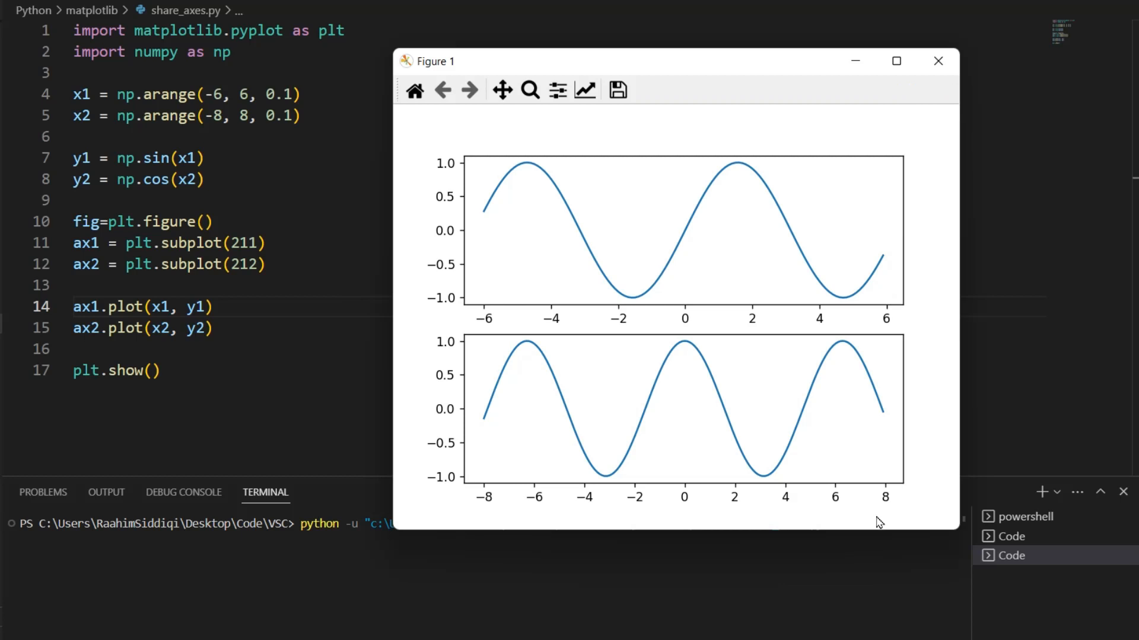
mouse_move(915, 62)
text(a)
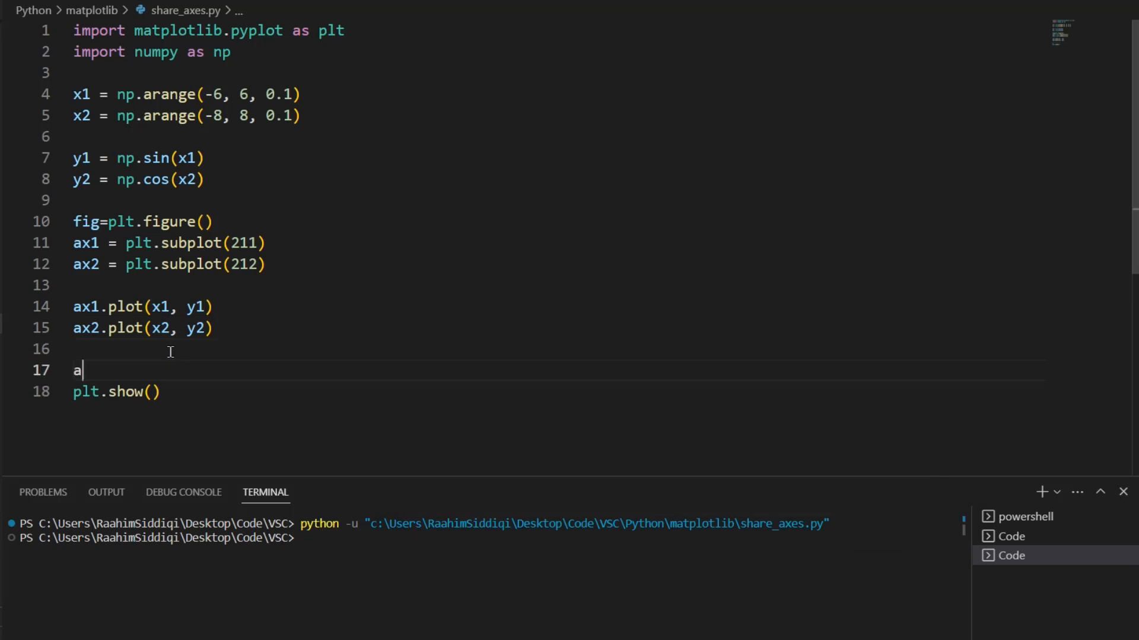
Write ax1.get_shared_x_axes().join(ax1, ax2) so both subplots share the x axis.
text(x1.get_shared_x_axes)
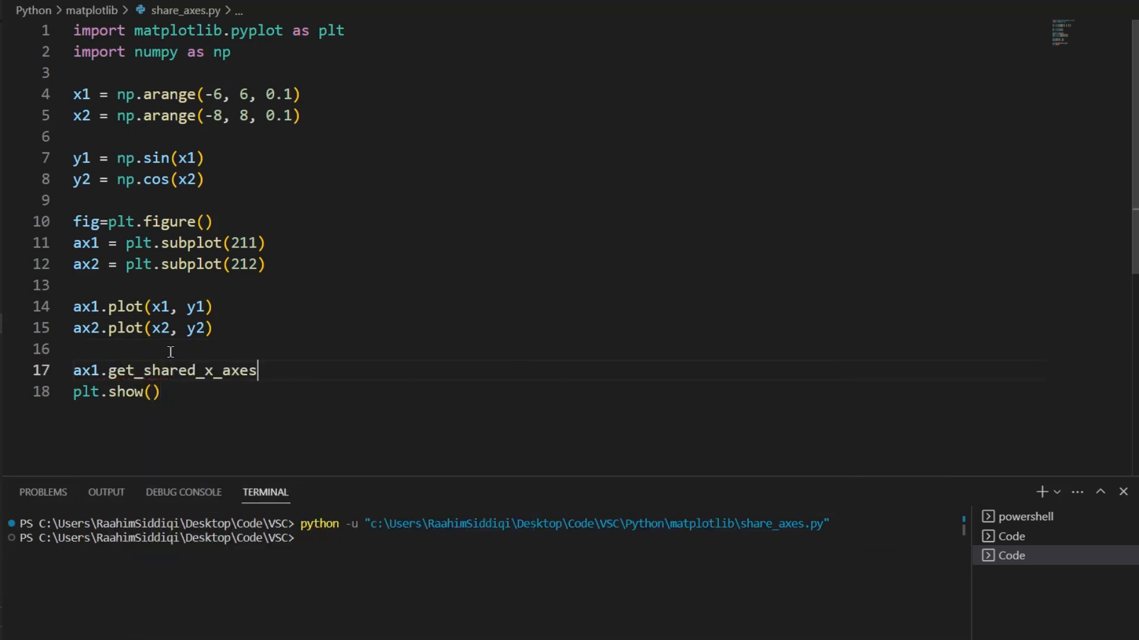
text(().join()
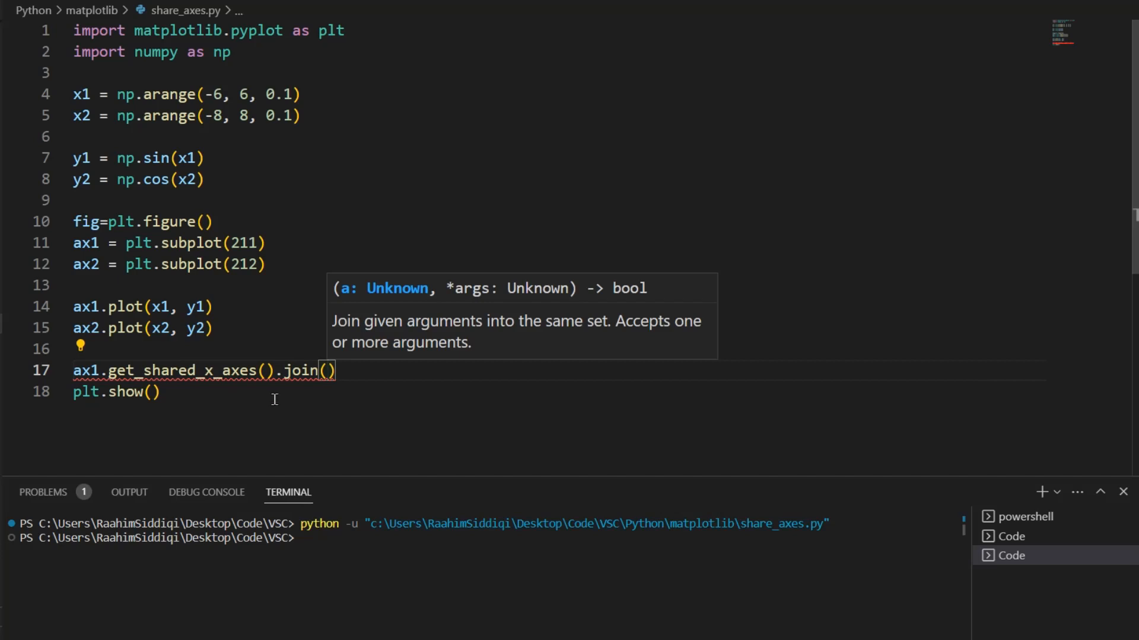
text(ax1, ax2)
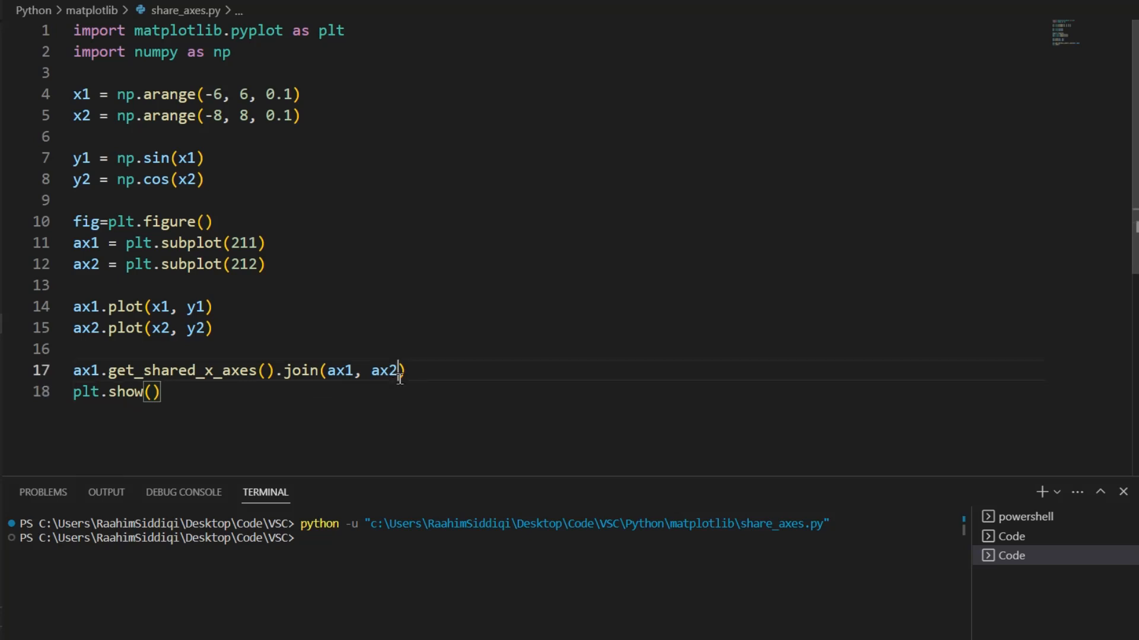
text(, ax)
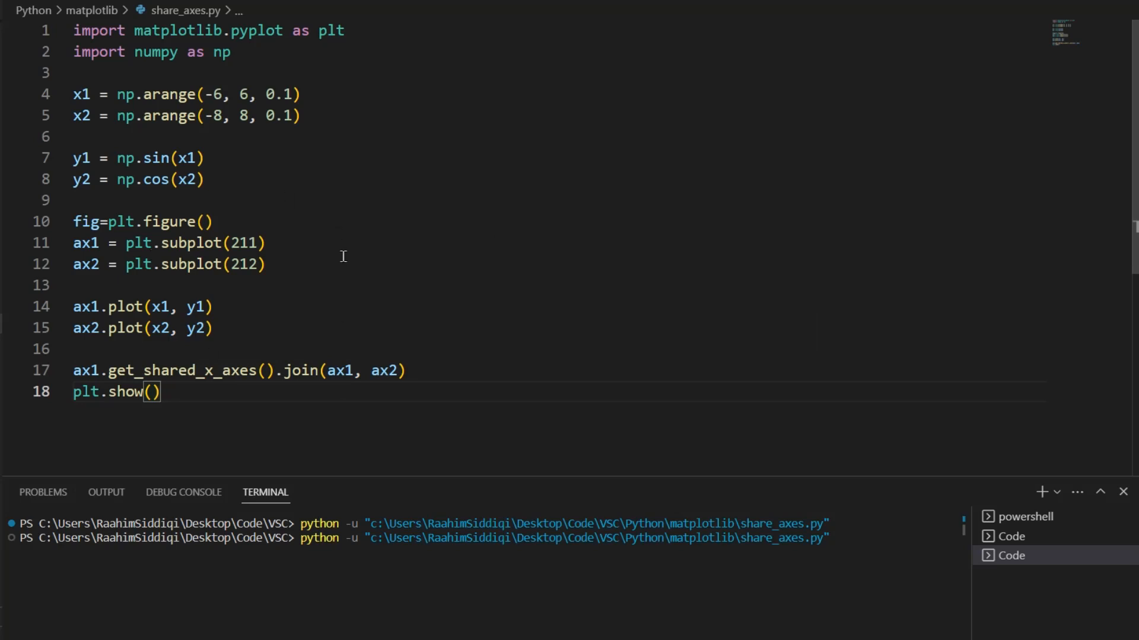
key(Return)
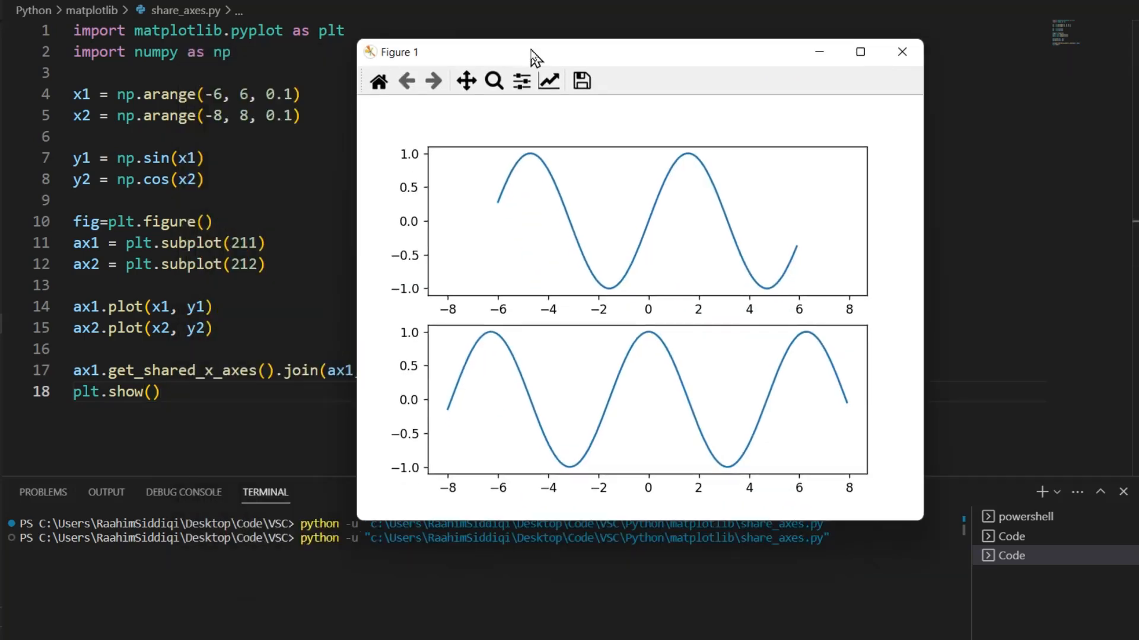
mouse_move(790, 300)
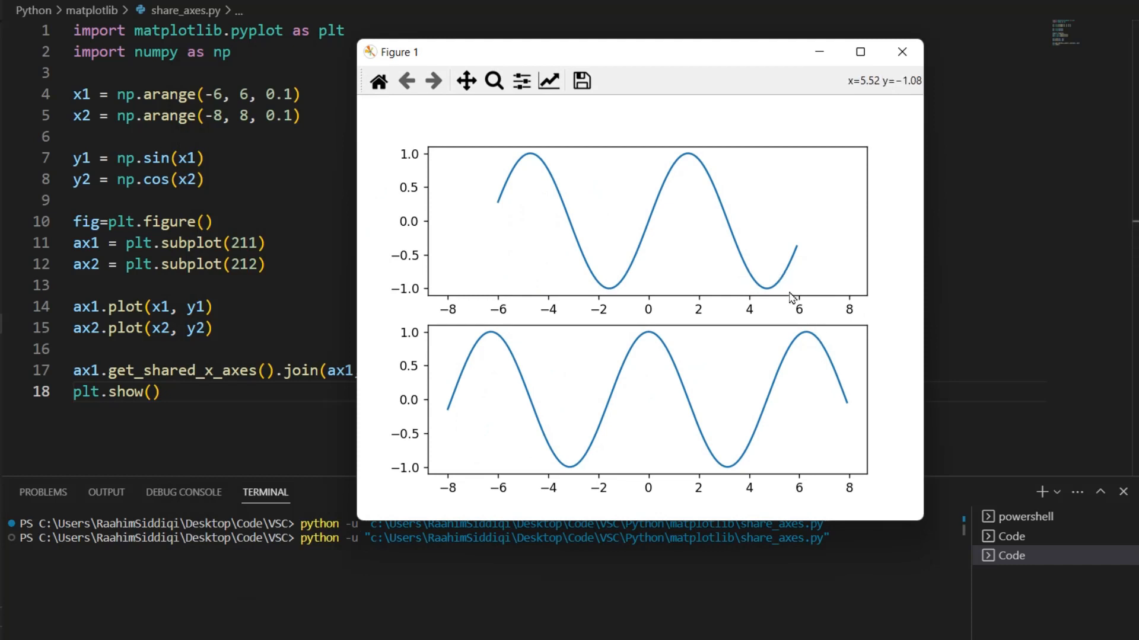
mouse_move(756, 243)
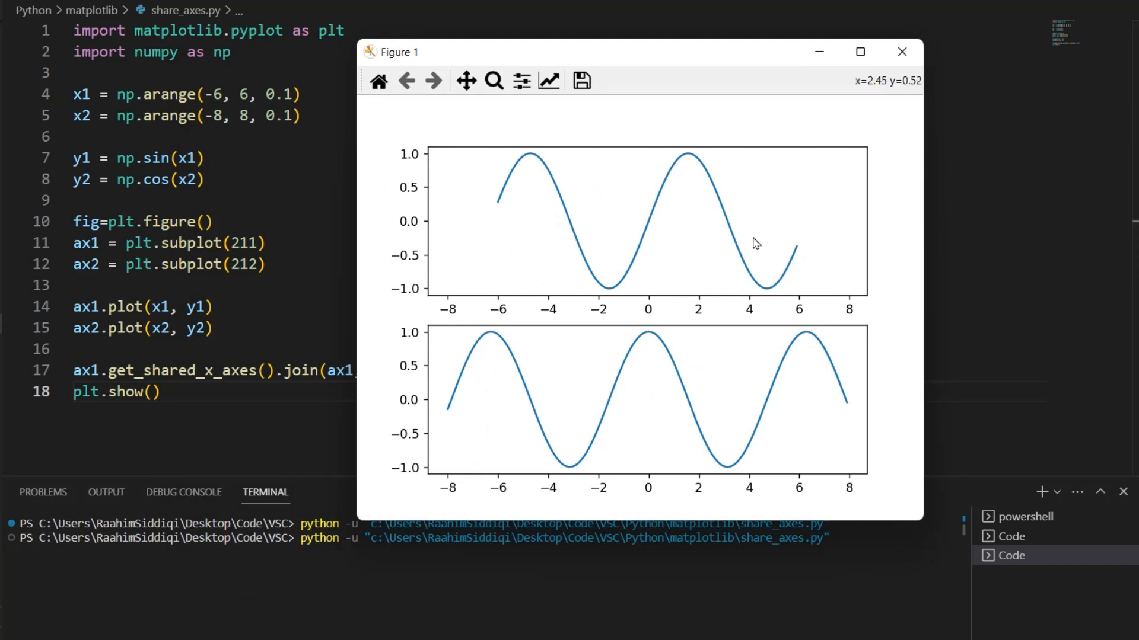
mouse_move(703, 279)
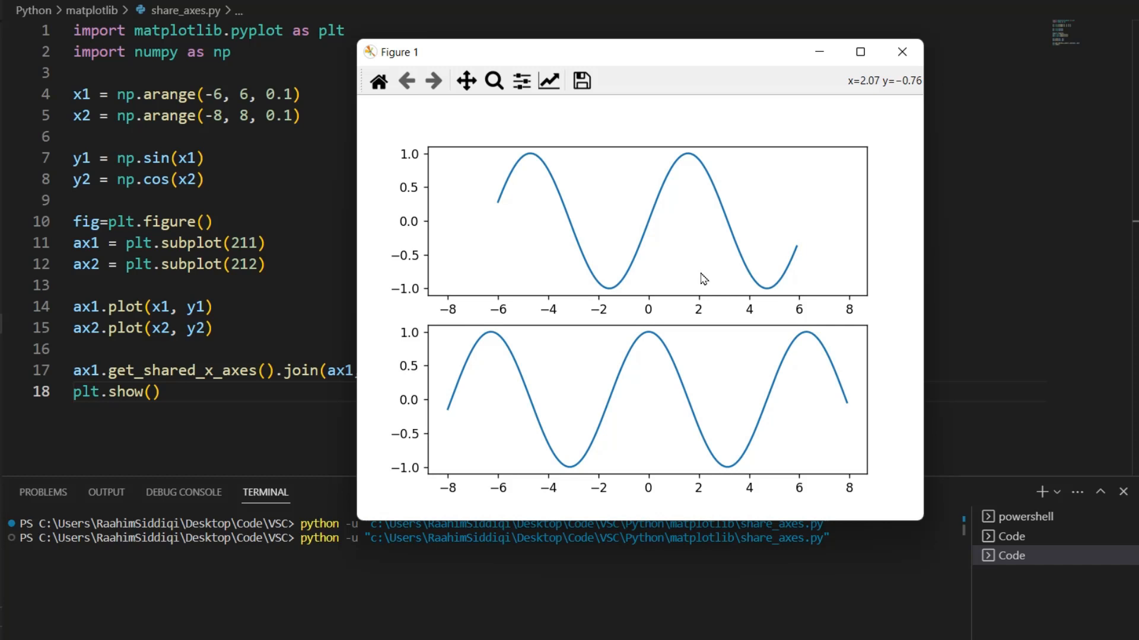
mouse_move(474, 301)
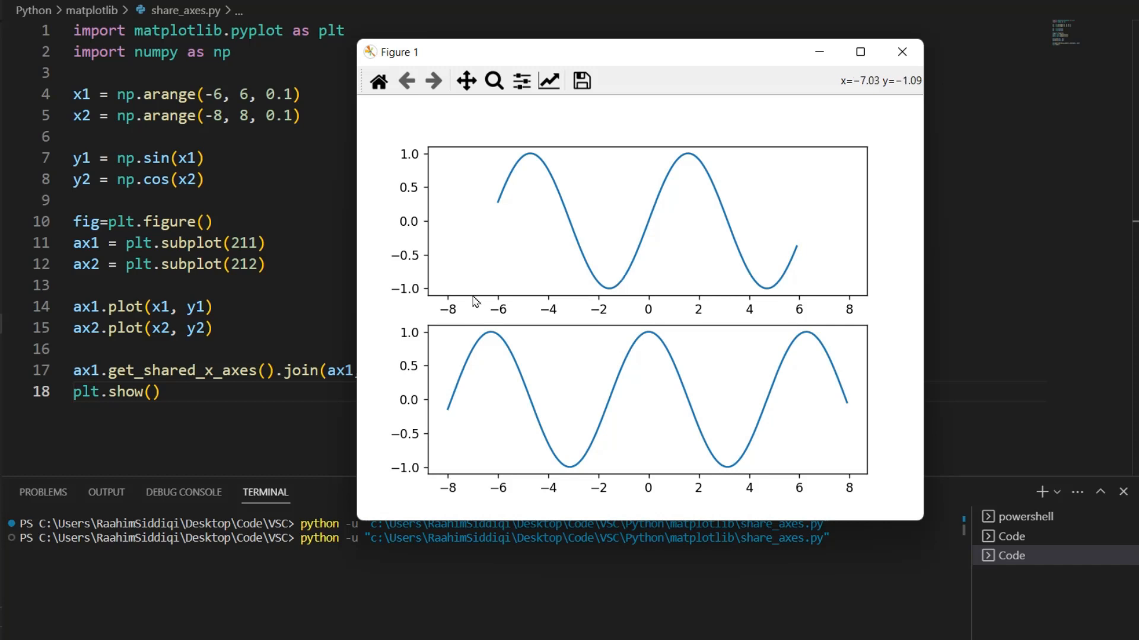
mouse_move(828, 323)
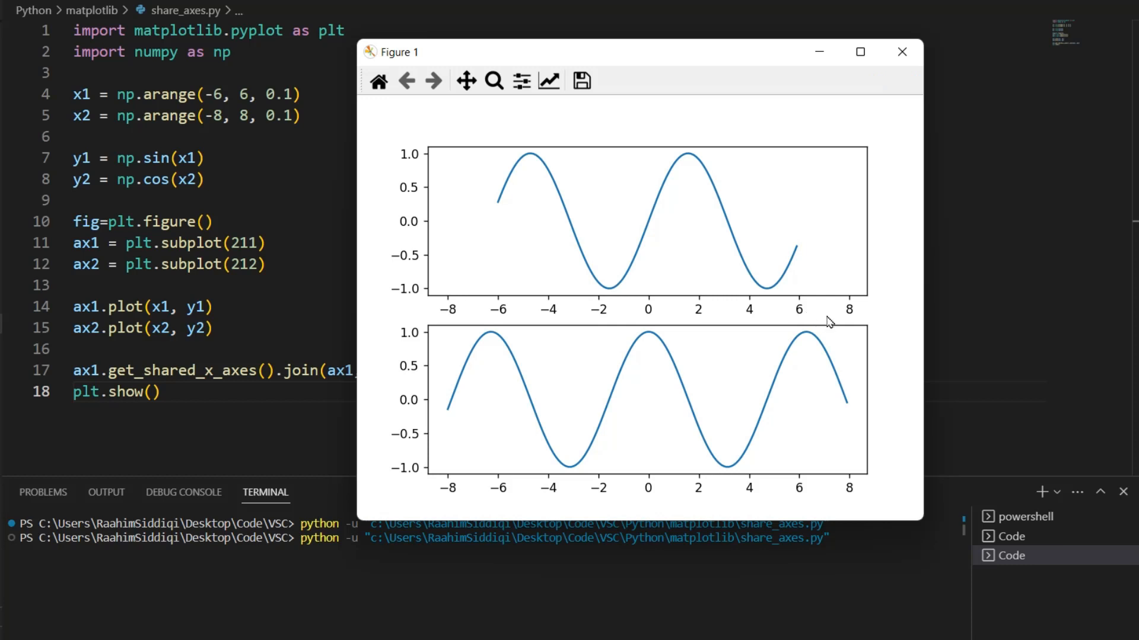
mouse_move(880, 312)
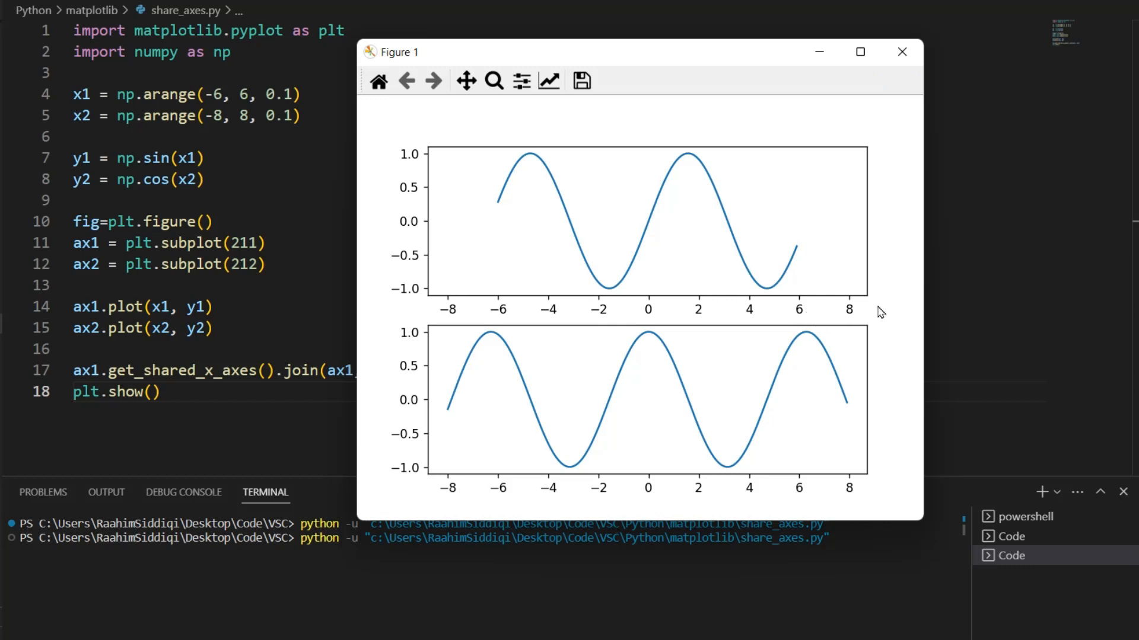
mouse_move(560, 316)
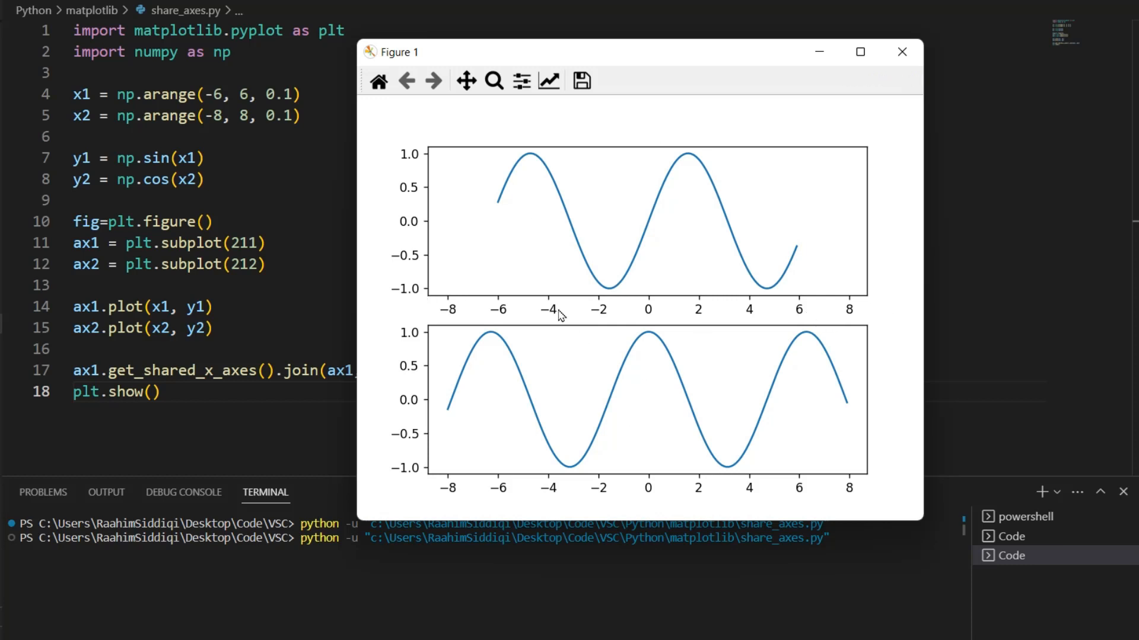
mouse_move(790, 95)
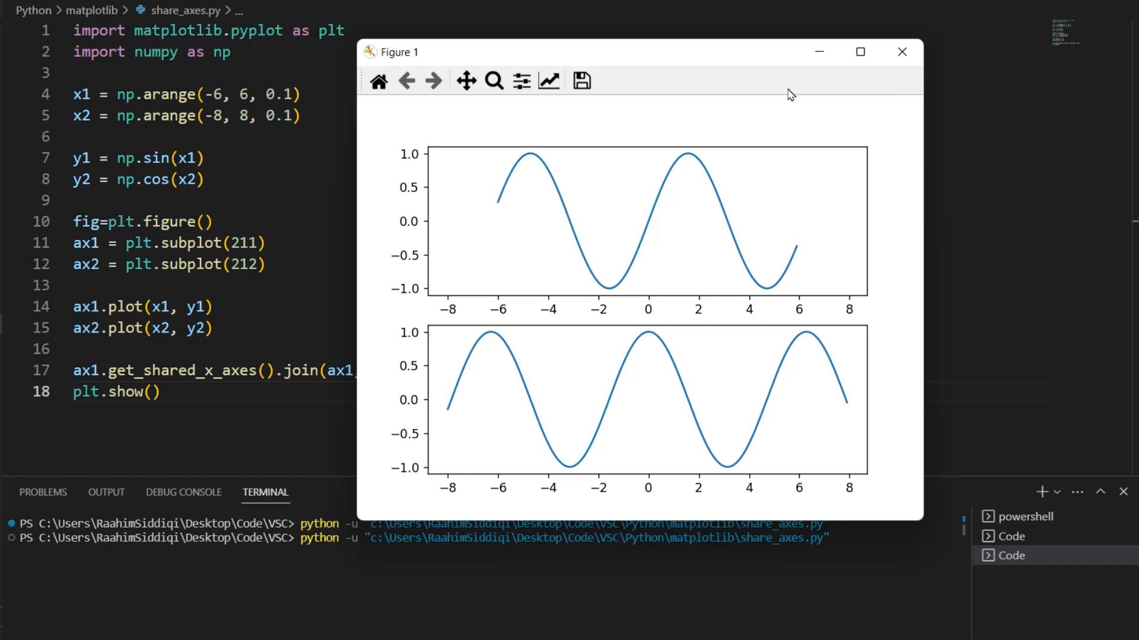
click(902, 51)
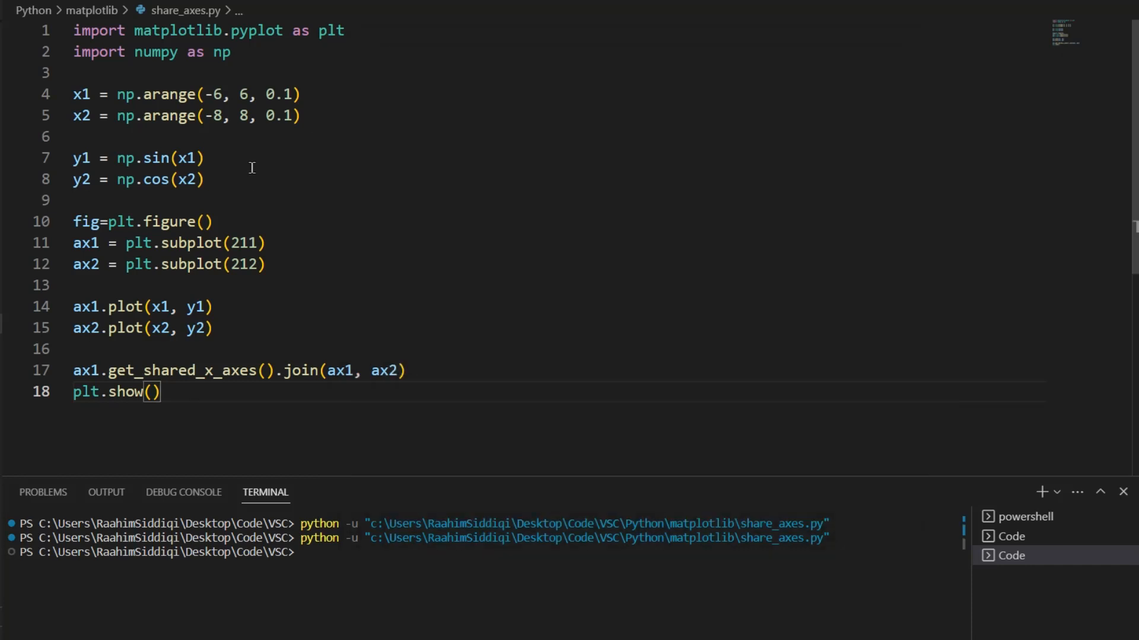
Change y1 to np.sin(x1) * 2 and rerun so the top plot spans −2 to 2.
text(* 2)
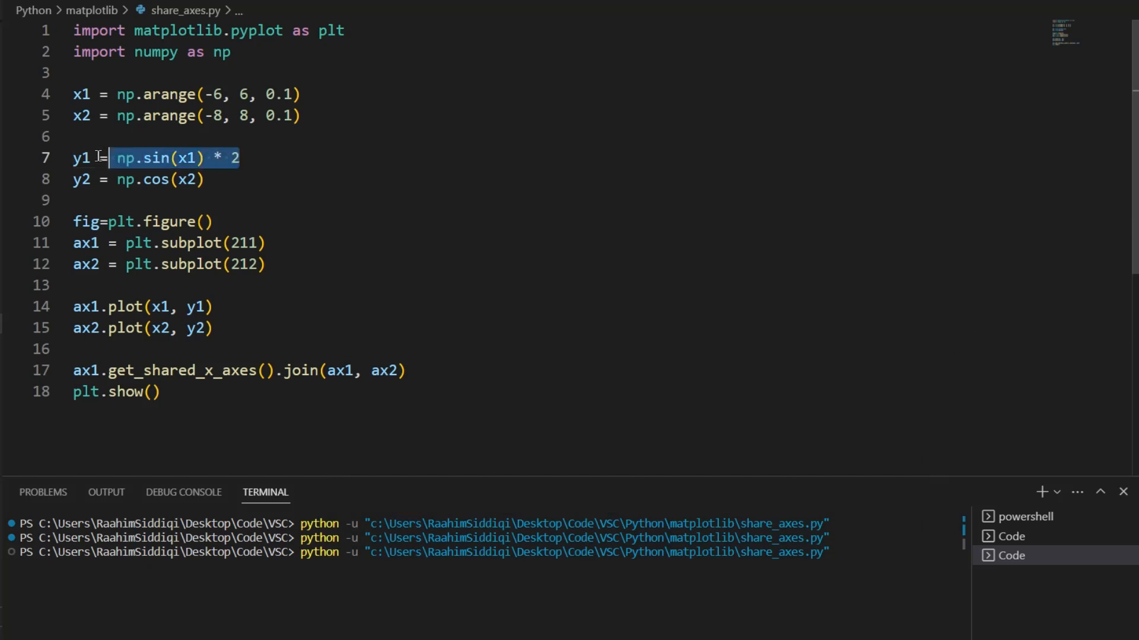
key(Return)
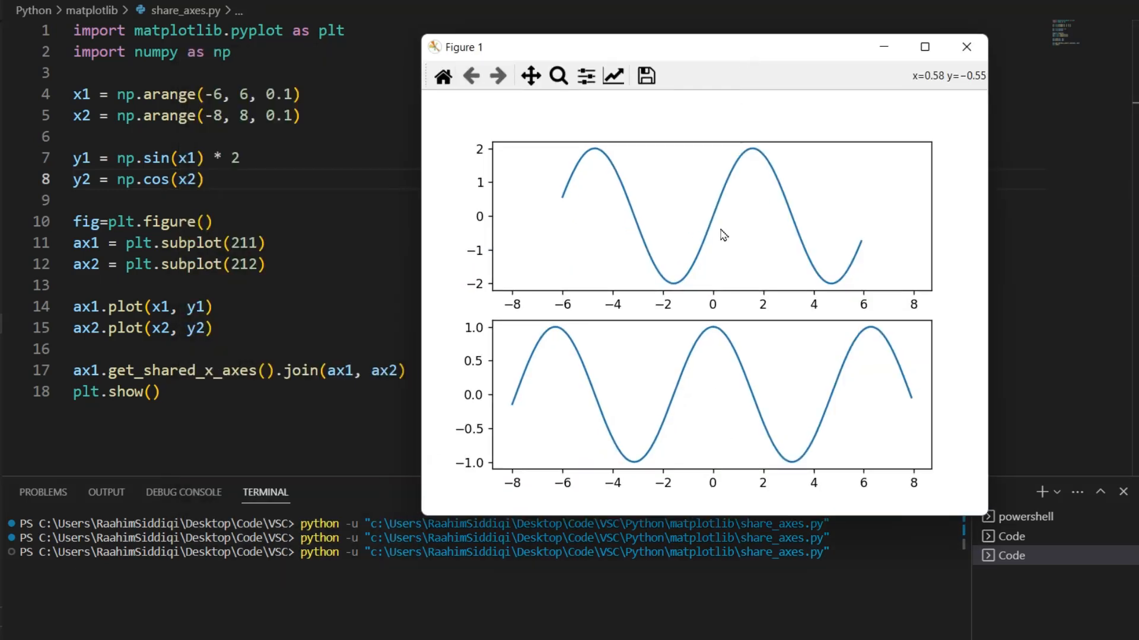
mouse_move(474, 160)
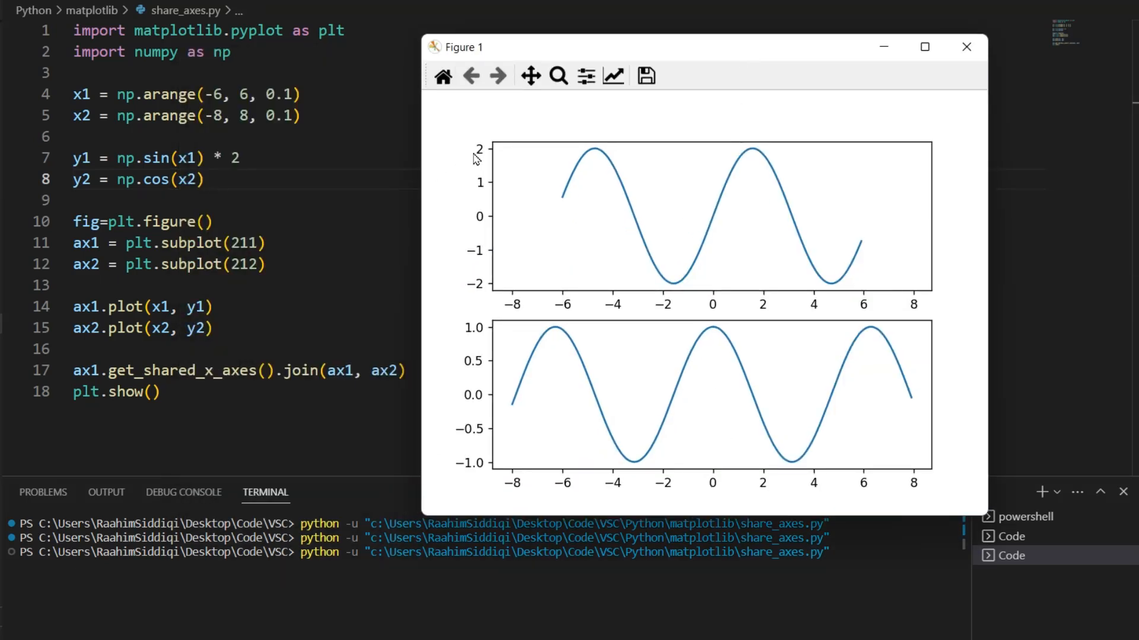
mouse_move(473, 301)
text(ax1.get_shared_y_axes().join(ax)
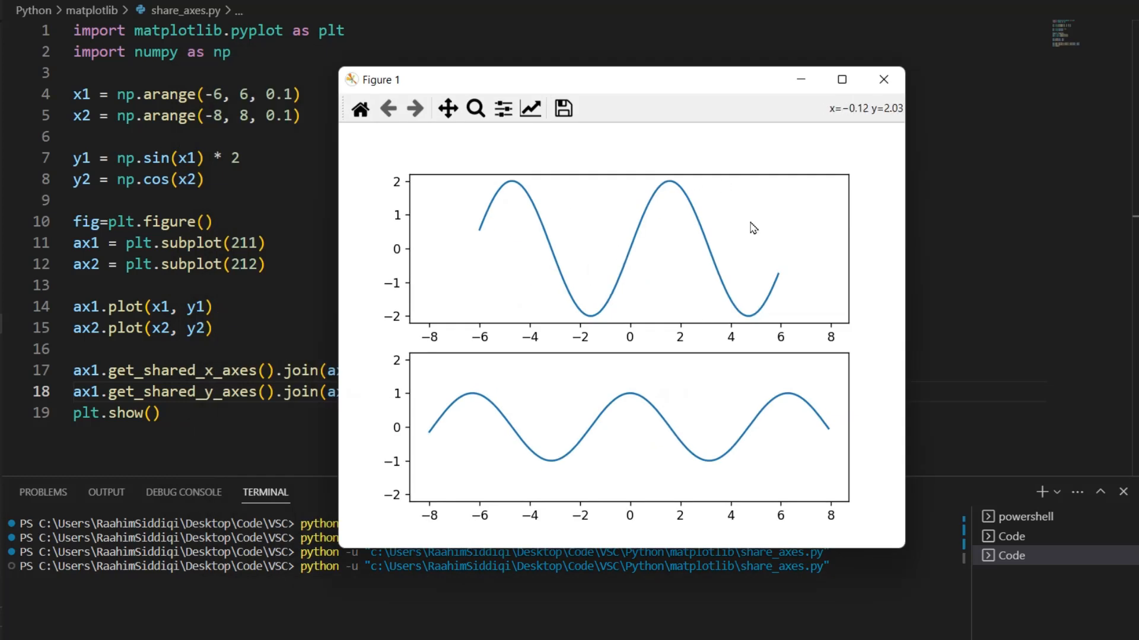
mouse_move(650, 329)
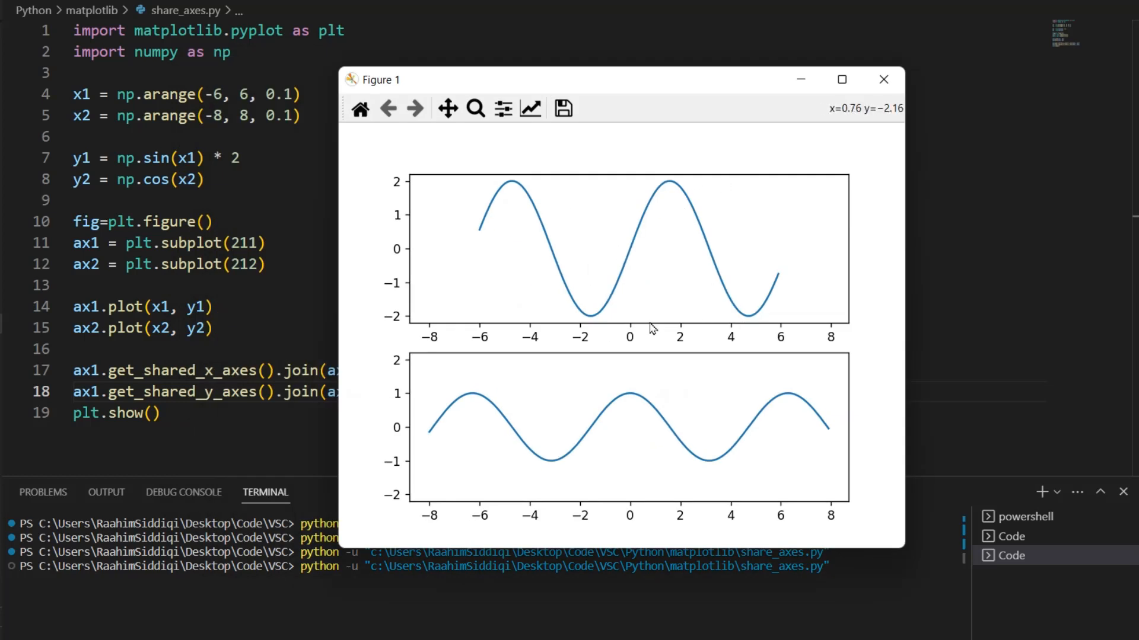
mouse_move(581, 441)
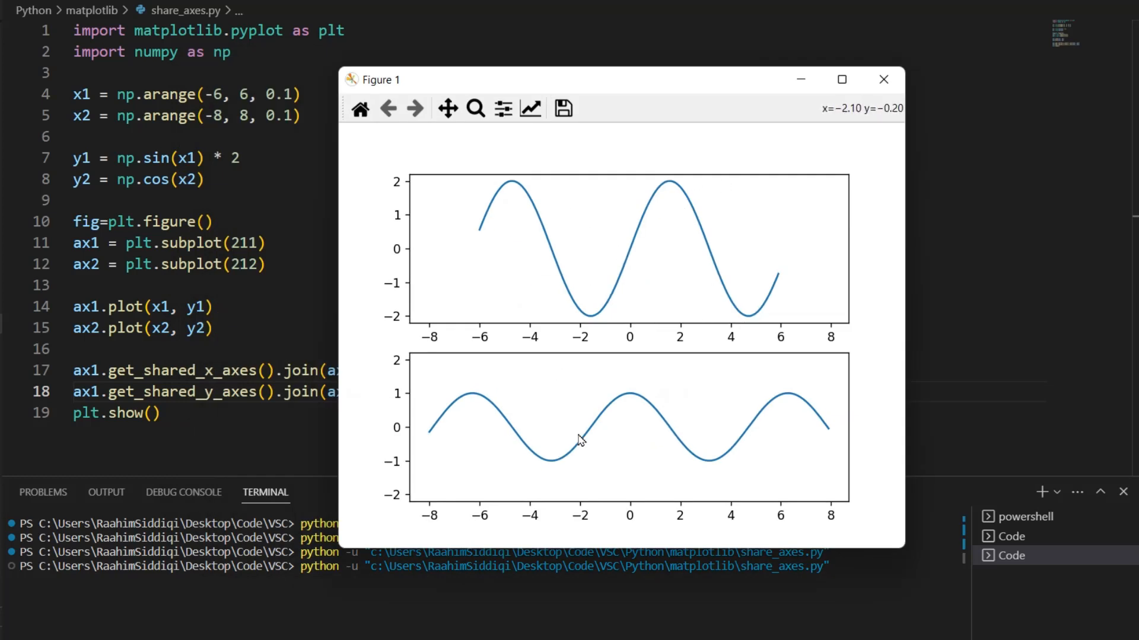